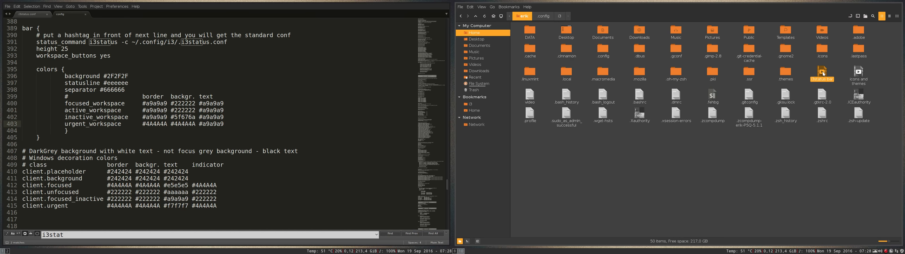
Replace the bar background value #2F2F2F on line 396 with #ffffff.
{"action": "left_click", "coordinate": [822, 69]}
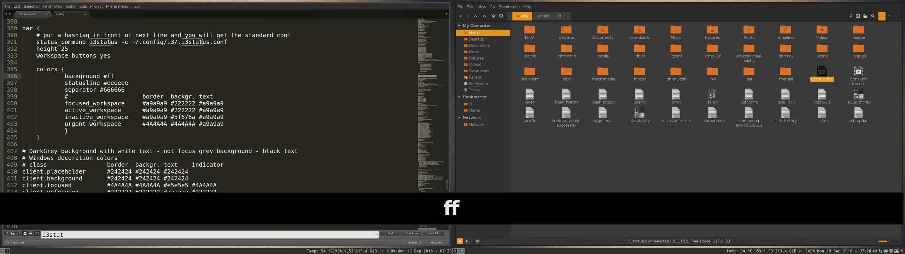
{"action": "type", "text": "ffff"}
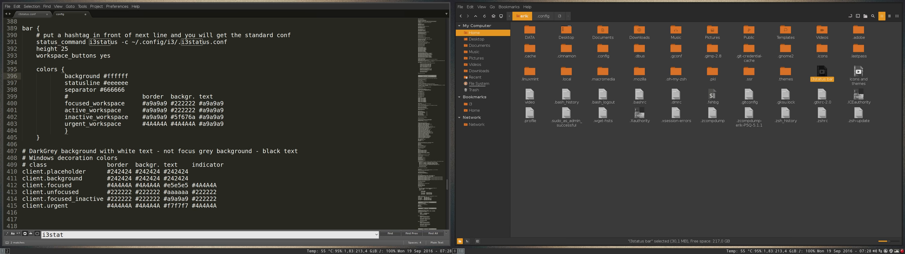
{"action": "left_click", "coordinate": [130, 76]}
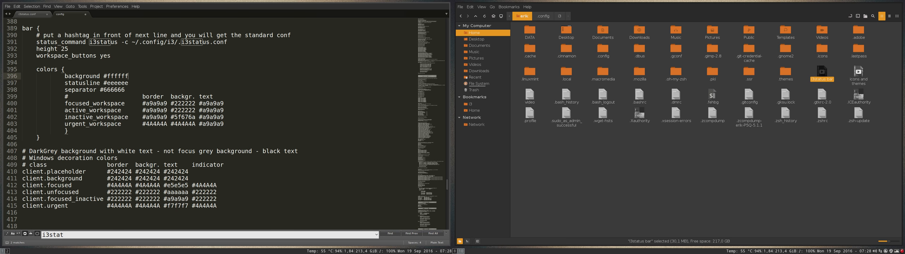
Save the i3 config with Ctrl+S and cancel the licence purchase reminder.
{"action": "key", "text": "ctrl+s"}
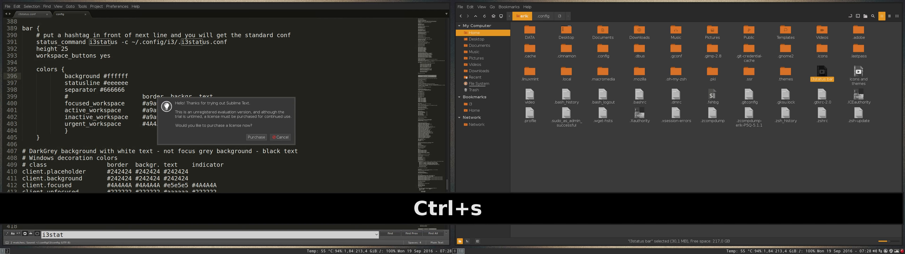
{"action": "key", "text": "ctrl+s"}
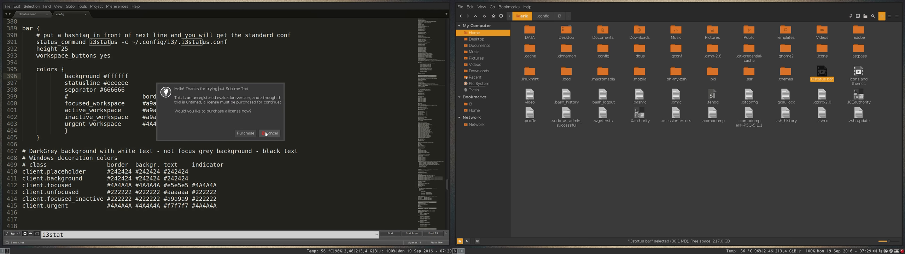
{"action": "left_click", "coordinate": [269, 133]}
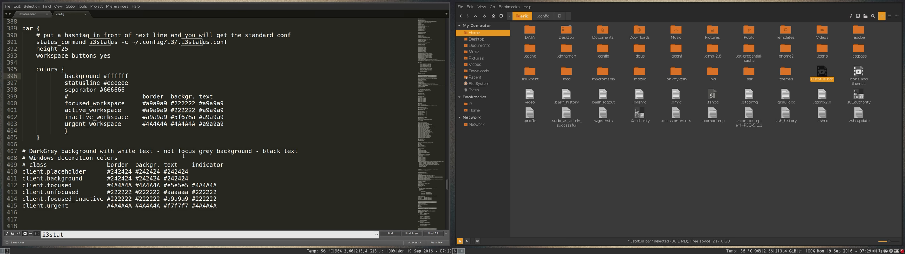
{"action": "left_click", "coordinate": [128, 75]}
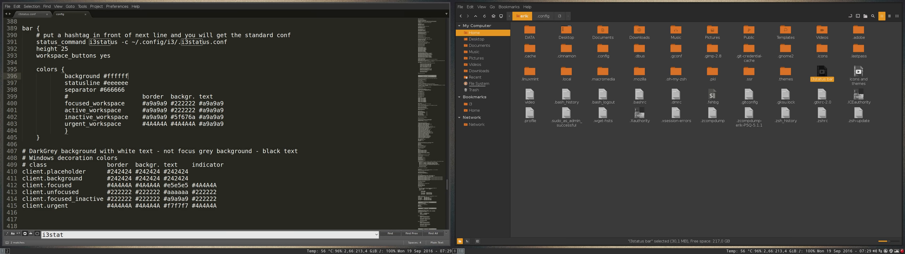
{"action": "mouse_move", "coordinate": [449, 160]}
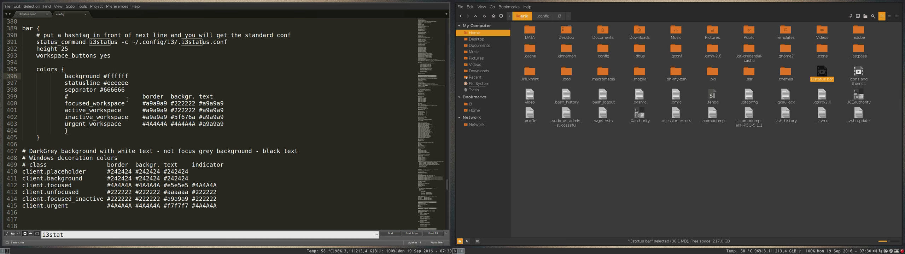
Save the i3 config again with the #ffffff bar background.
{"action": "key", "text": "ctrl+s"}
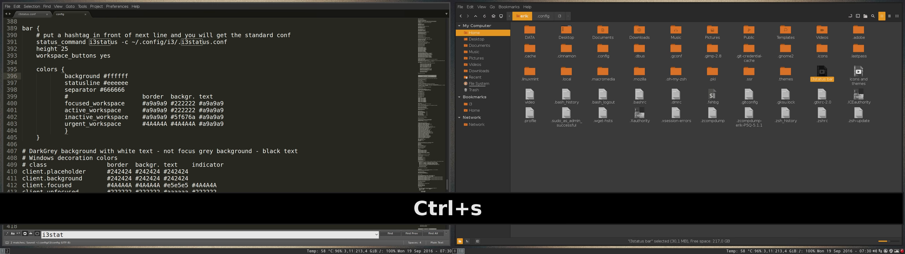
{"action": "key", "text": "ctrl+s"}
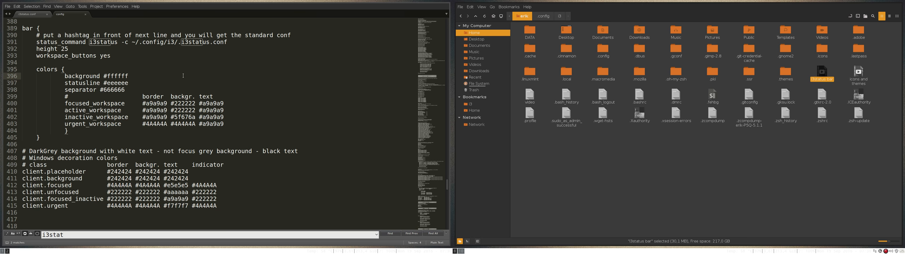
Undo the background back to #2F2F2F and set the line 398 separator to #ff0000.
{"action": "key", "text": "Ctrl+z"}
{"action": "type", "text": "ff0000"}
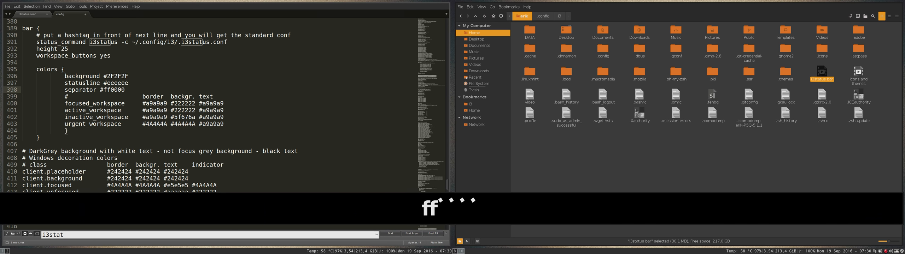
{"action": "key", "text": "ctrl+s"}
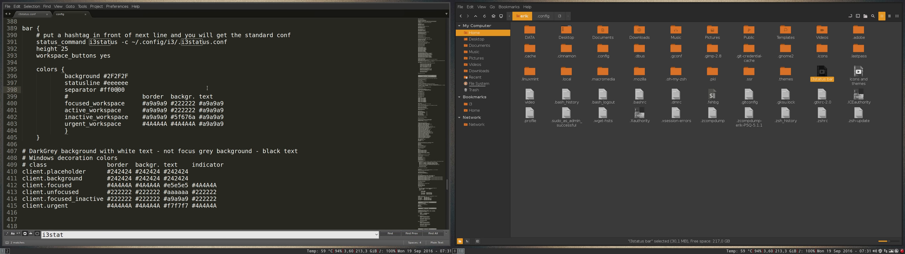
Undo the red separator back to #666666 and save the config.
{"action": "key", "text": "ctrl+z"}
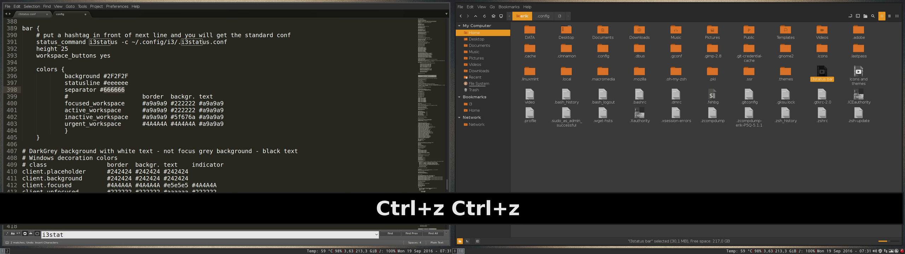
{"action": "key", "text": "ctrl+s"}
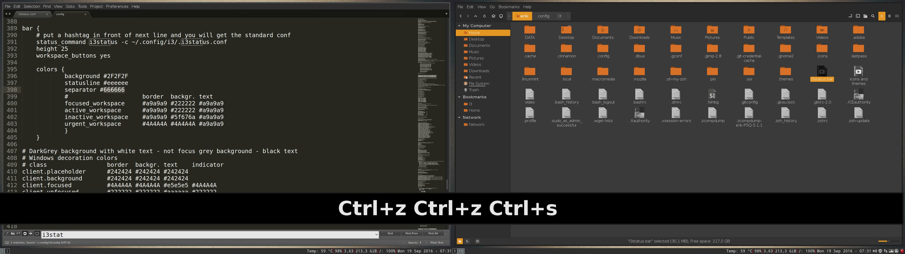
{"action": "key", "text": "ctrl+s"}
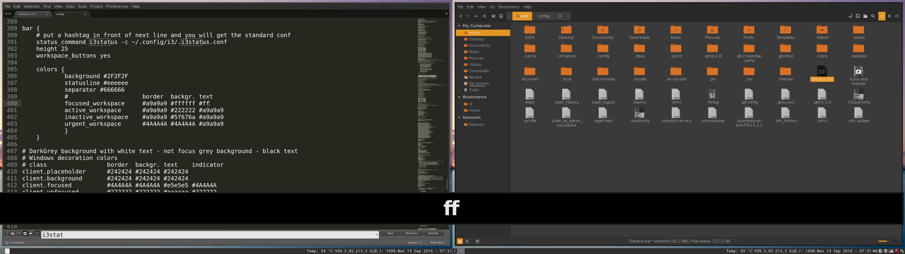
Set line 400 focused-workspace colours to #ff0000 #ffffff #ff0000, save, and reload i3.
{"action": "key", "text": "ctrl+s"}
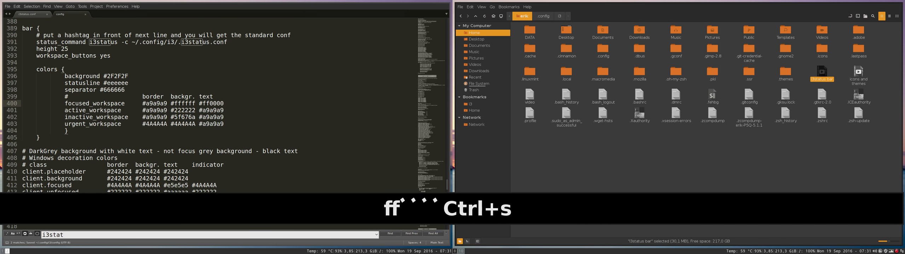
{"action": "key", "text": "ctrl+s"}
{"action": "type", "text": "ff0000"}
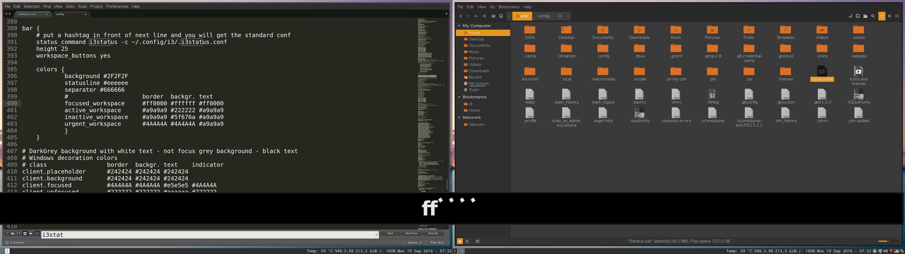
{"action": "key", "text": "ctrl+s"}
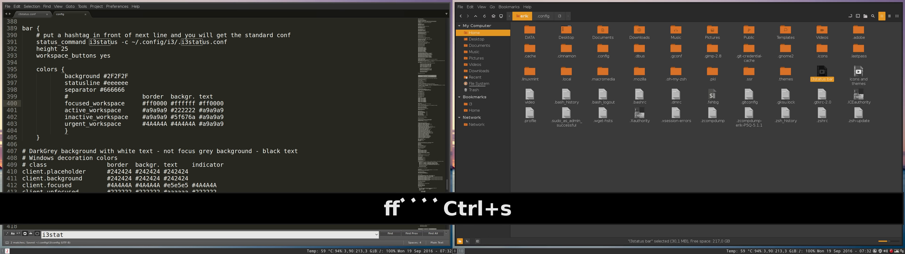
{"action": "key", "text": "Super+r"}
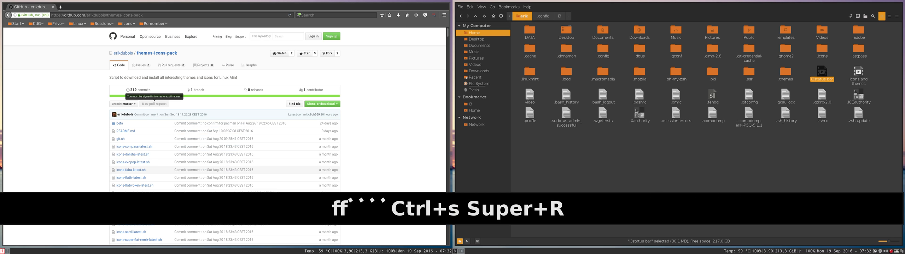